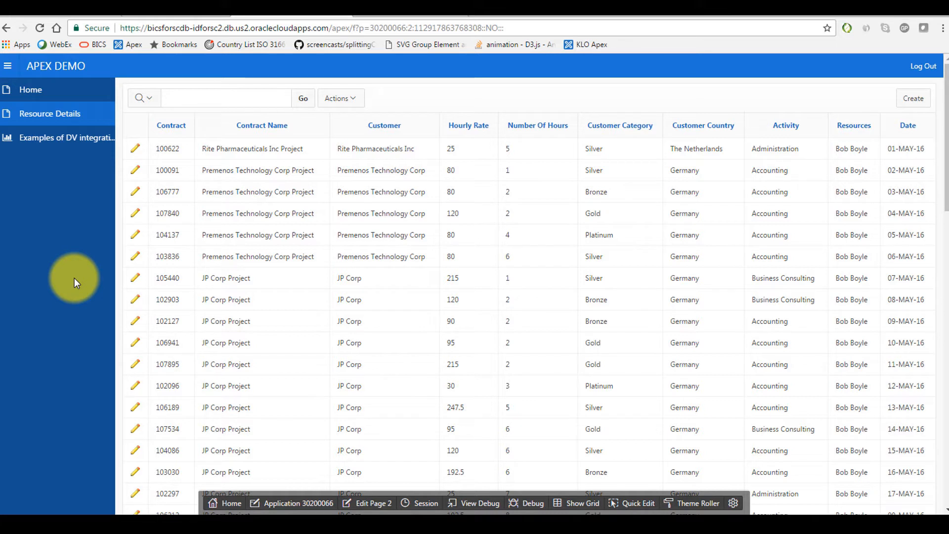
pyautogui.moveTo(479, 149)
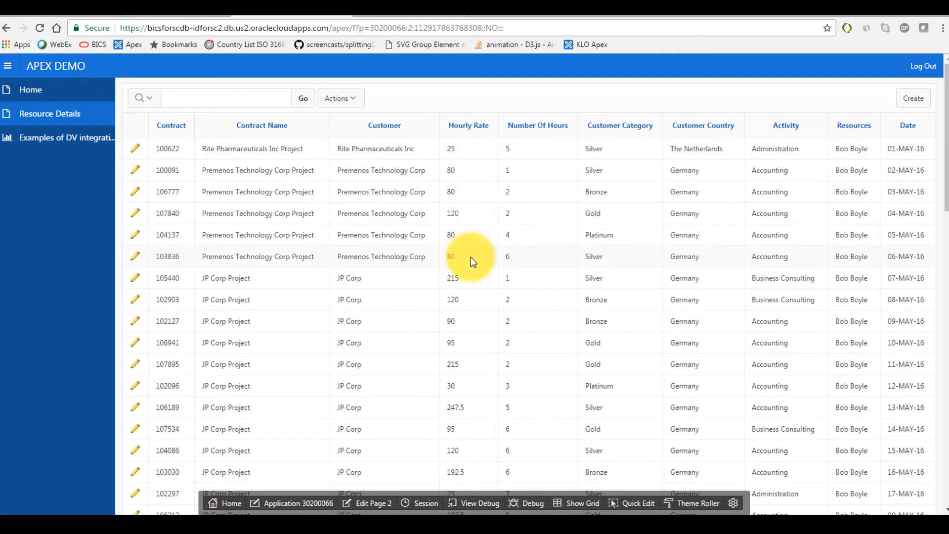
pyautogui.moveTo(393, 261)
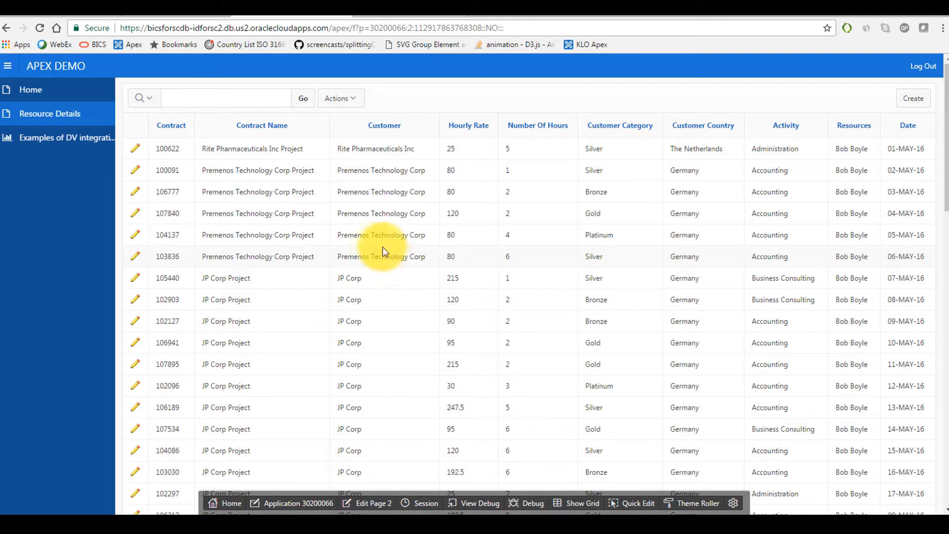
pyautogui.moveTo(78, 144)
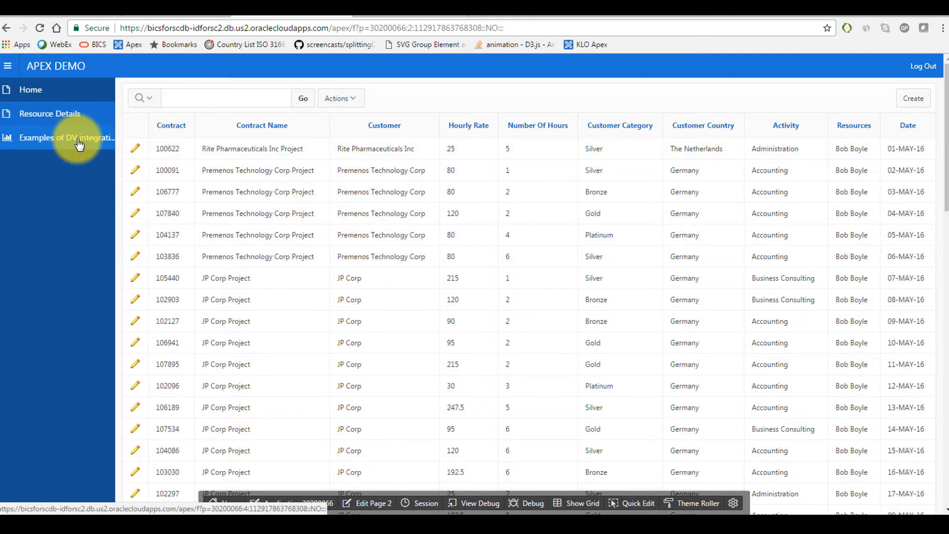
# Step: Show the 'Examples of DV integration' page and review its embedded hours-by-customer dashboard
pyautogui.click(63, 137)
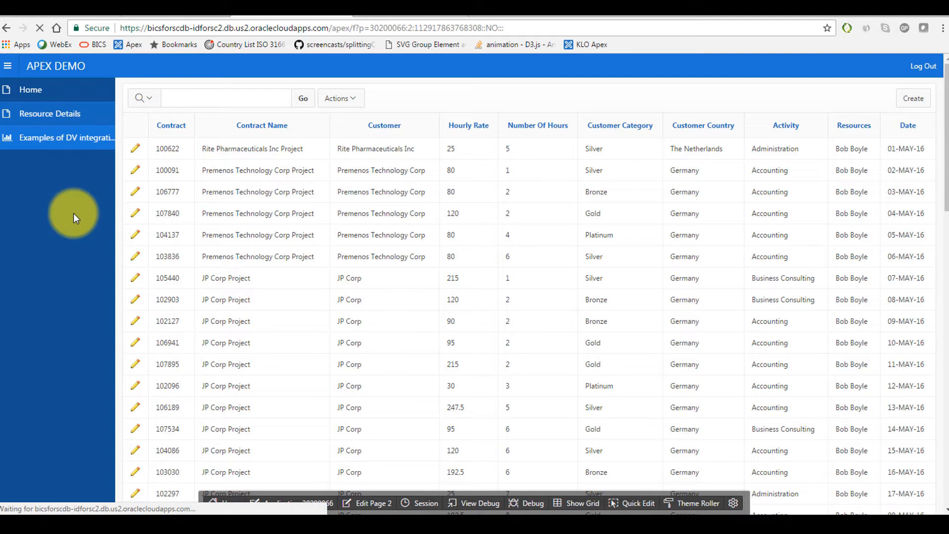
pyautogui.click(63, 137)
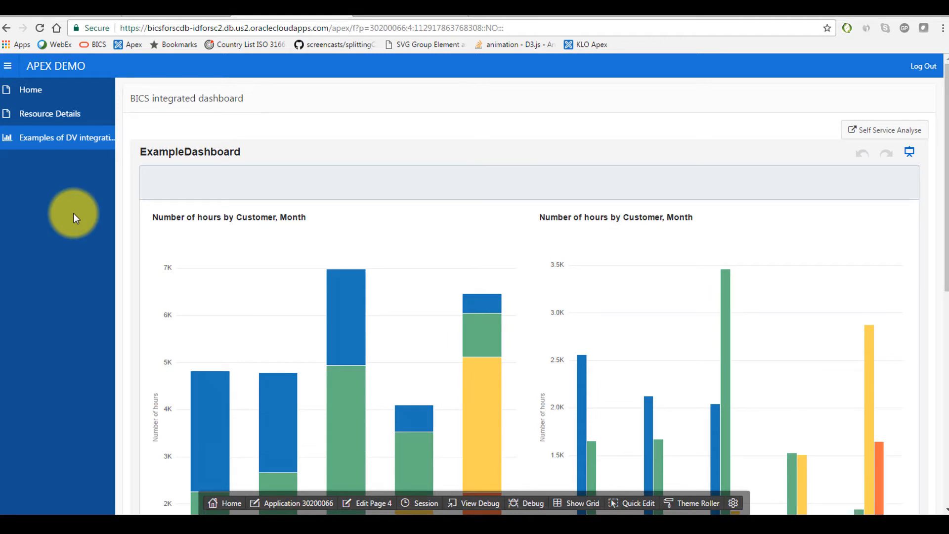
pyautogui.scroll(-3)
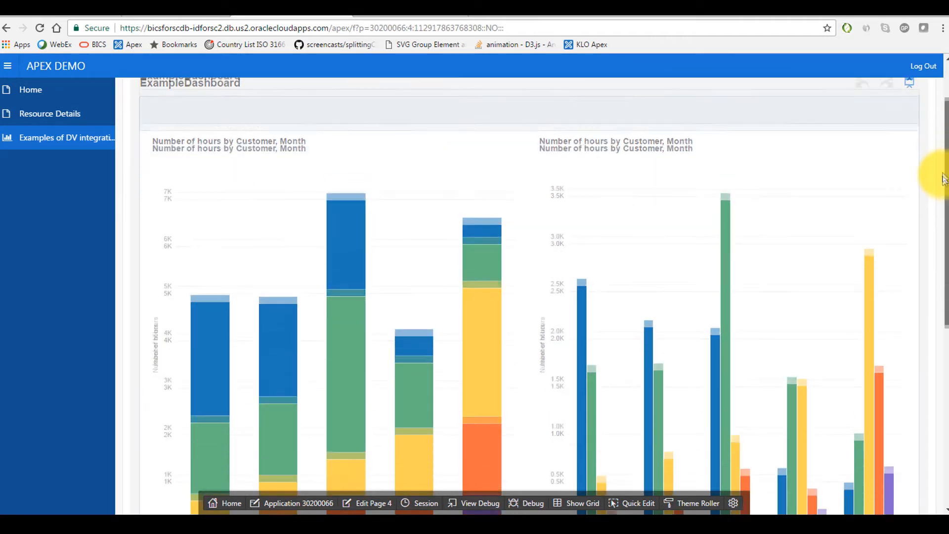
pyautogui.scroll(-3)
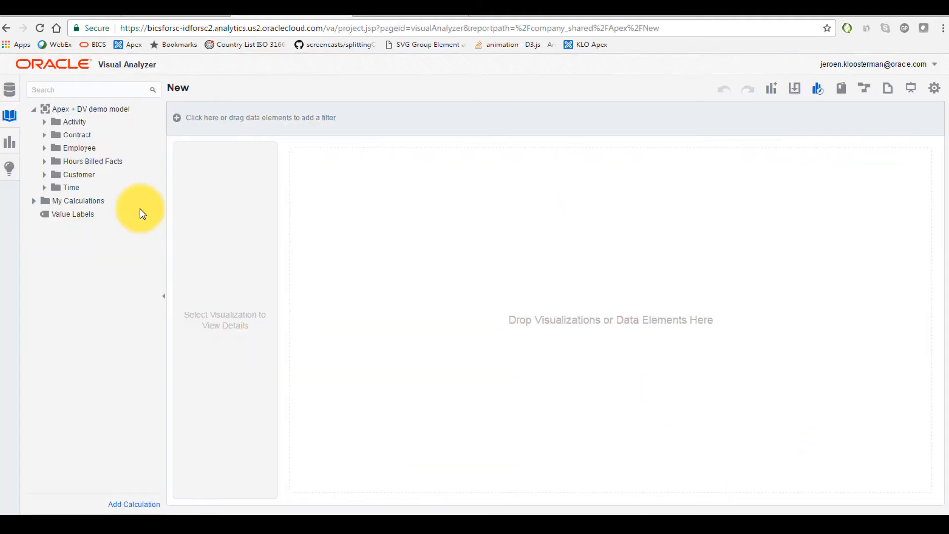
pyautogui.moveTo(157, 123)
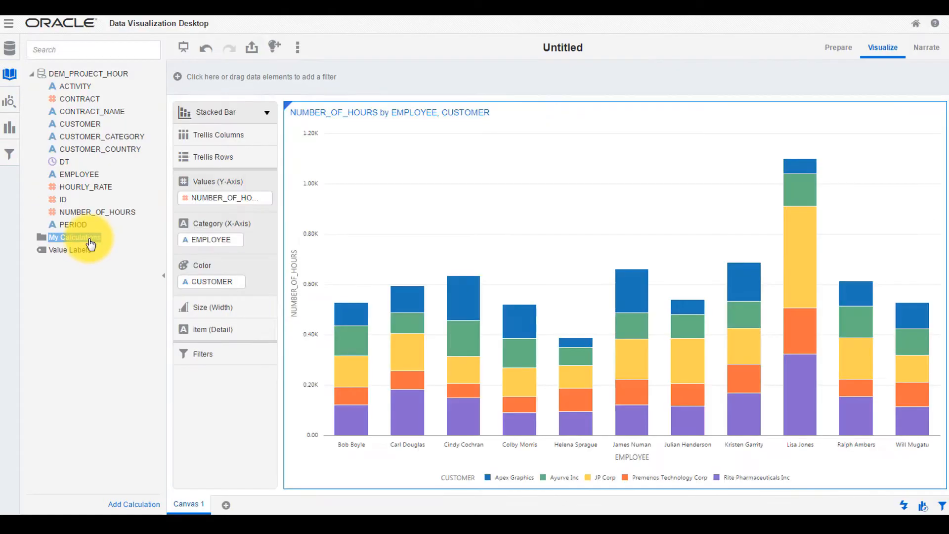
# Step: Add a calculation named Revenue as HOURLY_RATE*NUMBER_OF_HOURS under My Calculations
pyautogui.rightClick(72, 238)
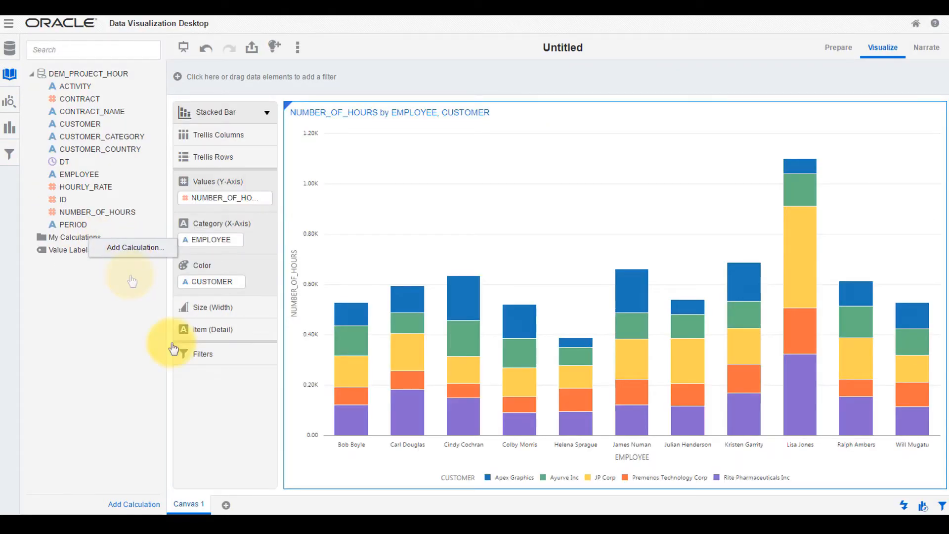
pyautogui.click(133, 247)
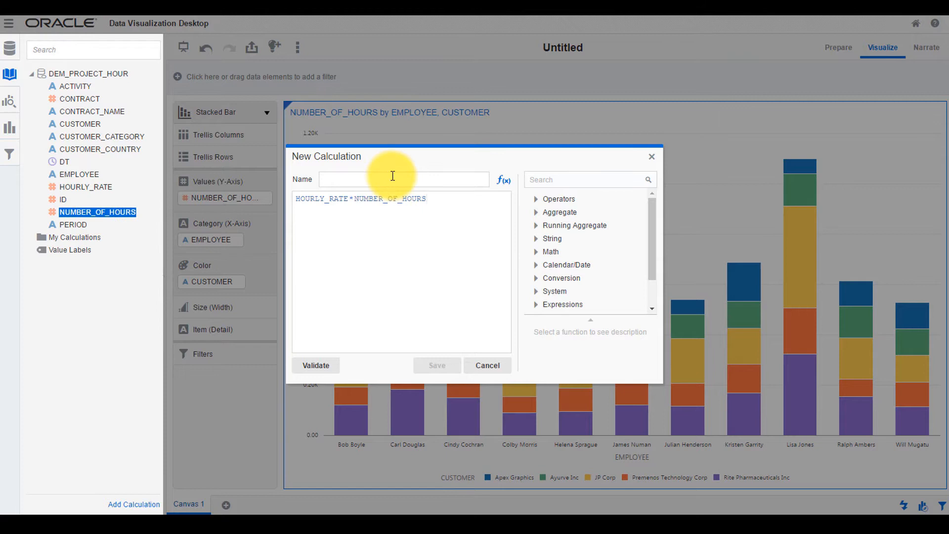
pyautogui.write('Revenue')
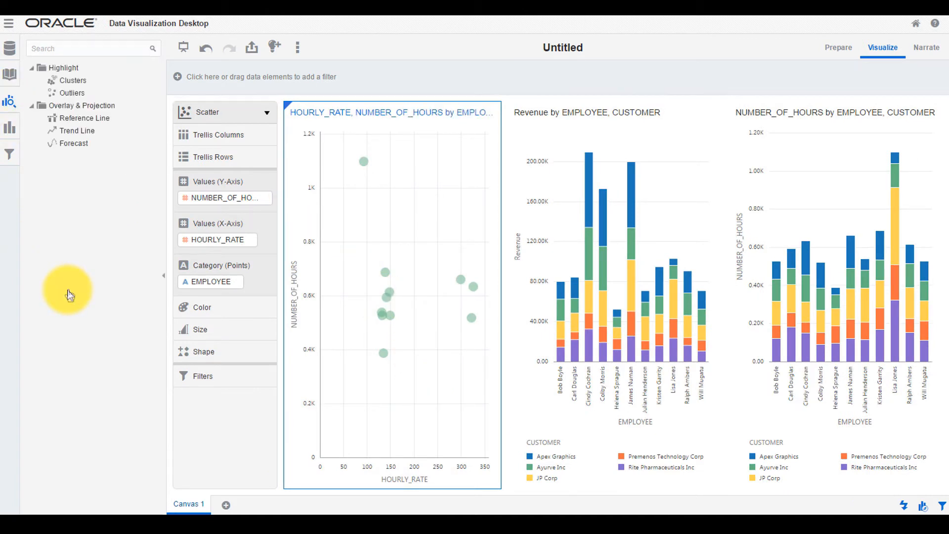
pyautogui.moveTo(147, 184)
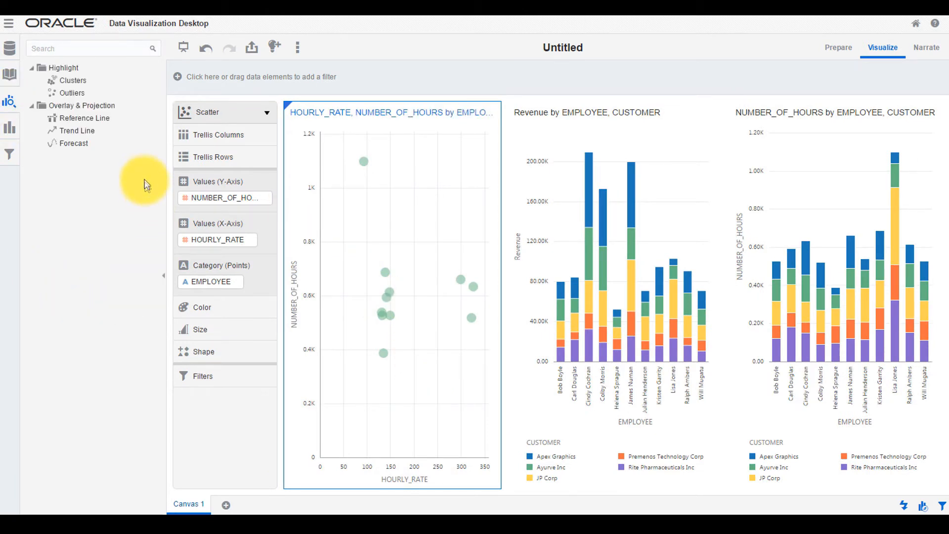
pyautogui.moveTo(144, 87)
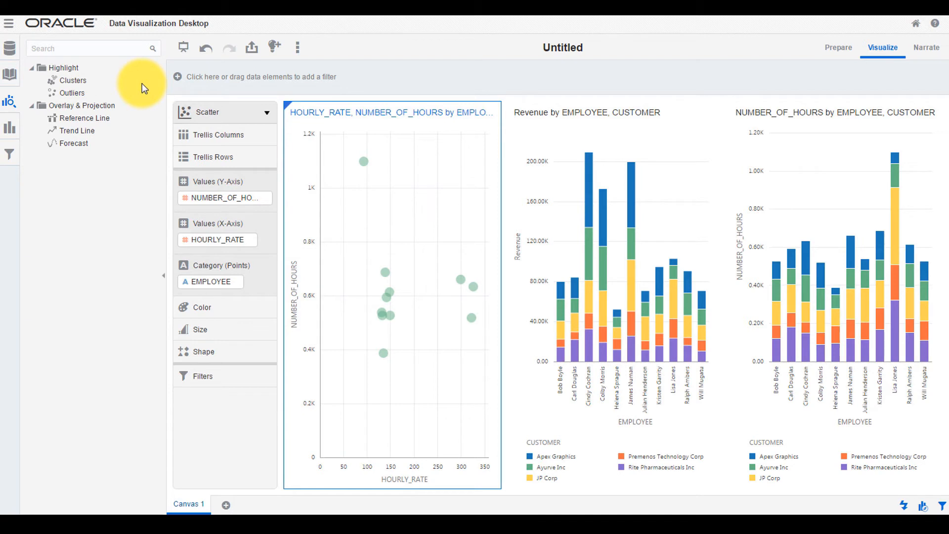
pyautogui.moveTo(93, 89)
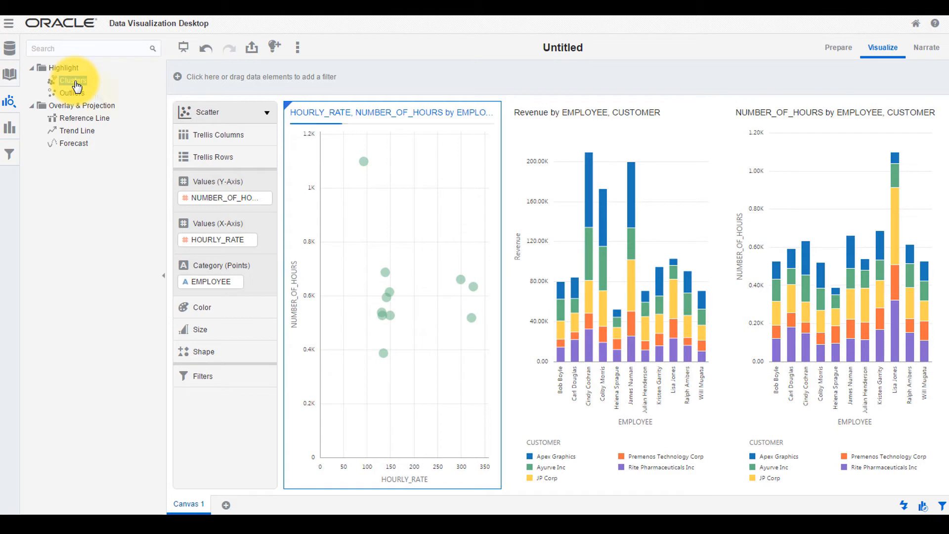
# Step: Colour the hours-versus-rate scatter by Clusters and start a Revenue vs HOURLY_RATE clustered scatter
pyautogui.moveTo(72, 80); pyautogui.dragTo(199, 323)
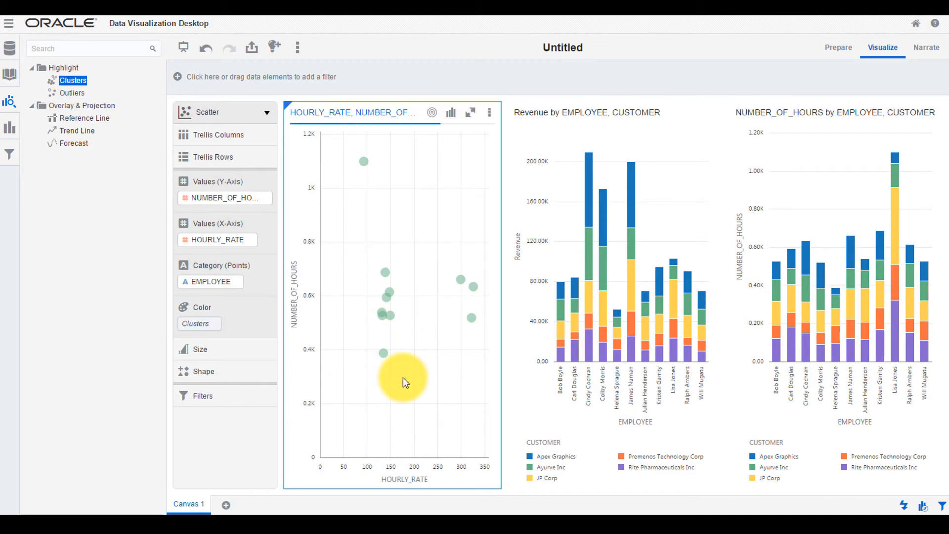
pyautogui.moveTo(427, 373)
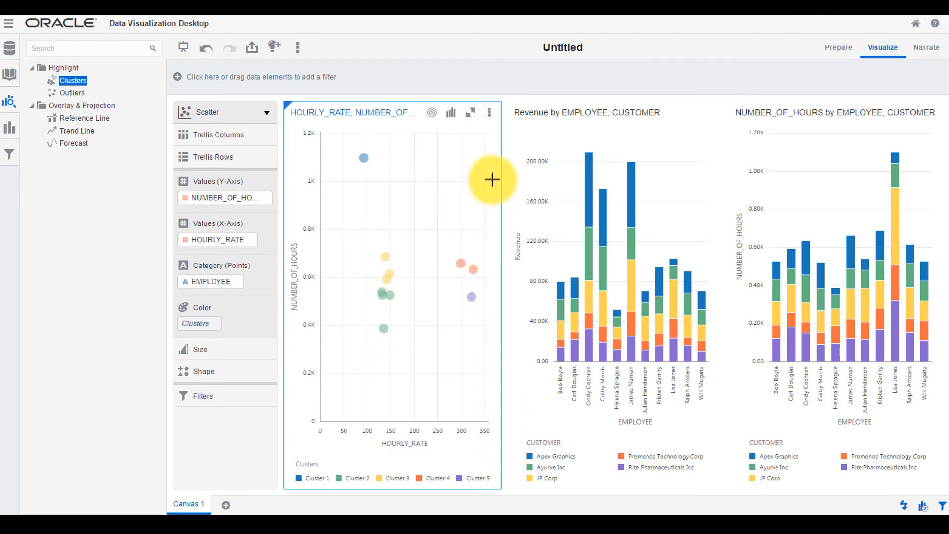
pyautogui.rightClick(490, 177)
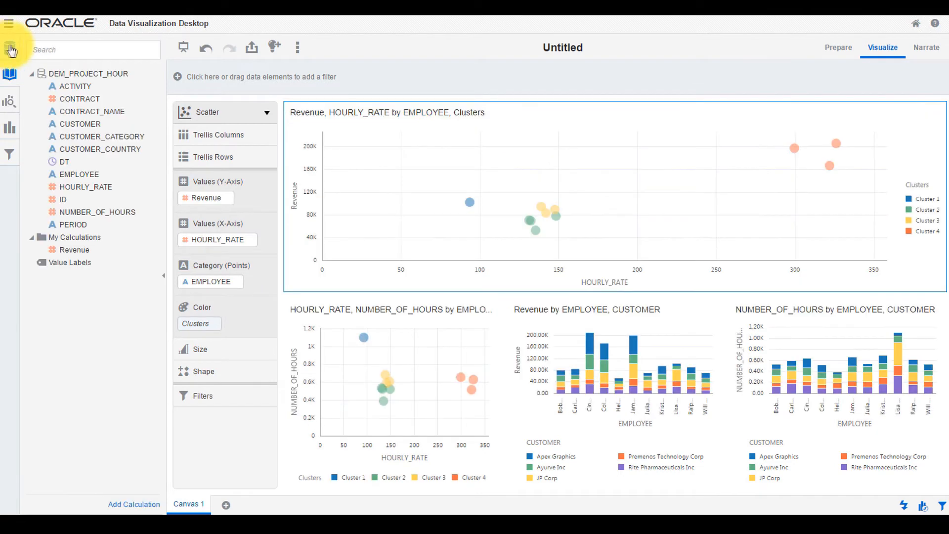
# Step: Add the Powerful Communication Certification file as a new data source to the project
pyautogui.click(8, 46)
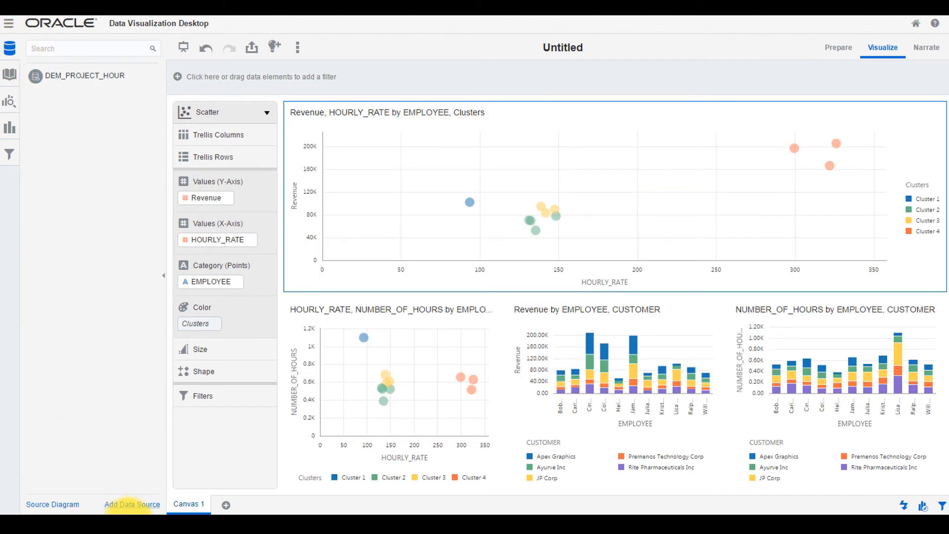
pyautogui.click(132, 504)
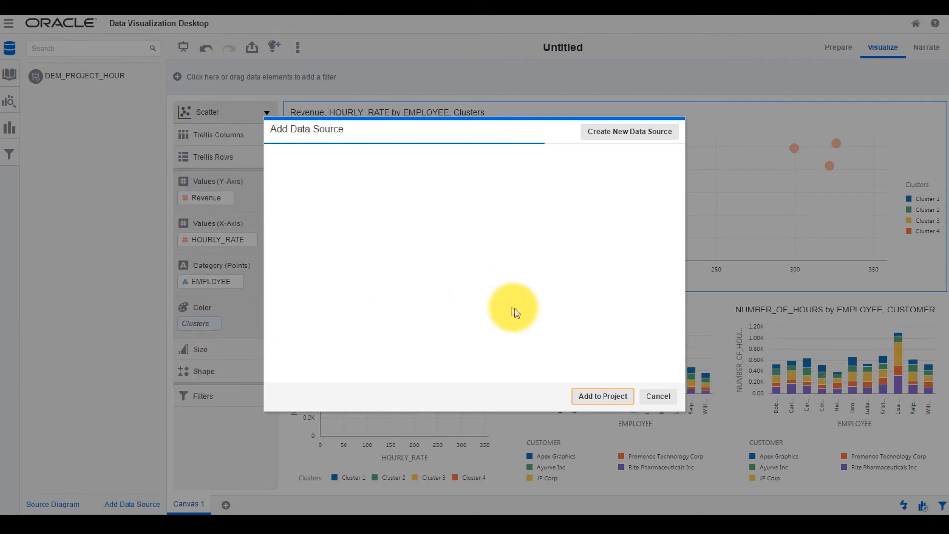
pyautogui.click(628, 131)
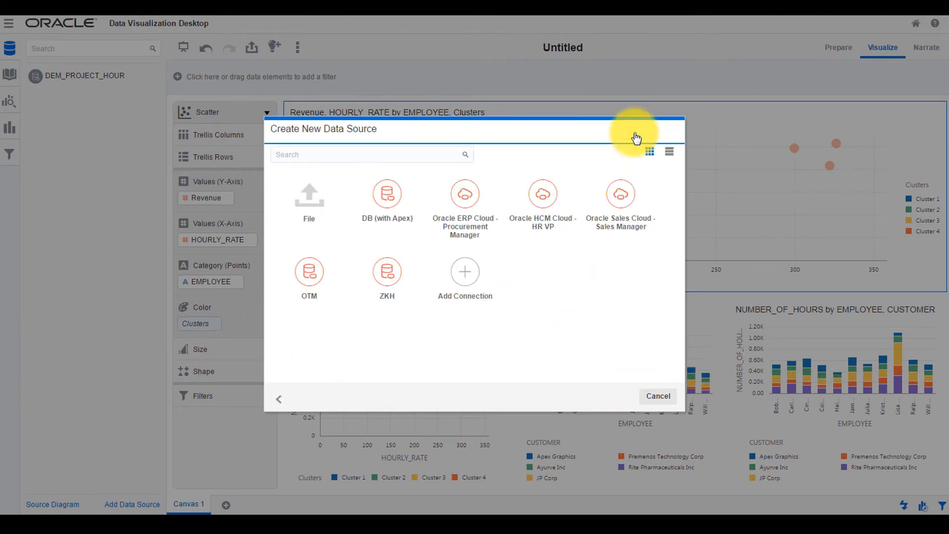
pyautogui.click(464, 272)
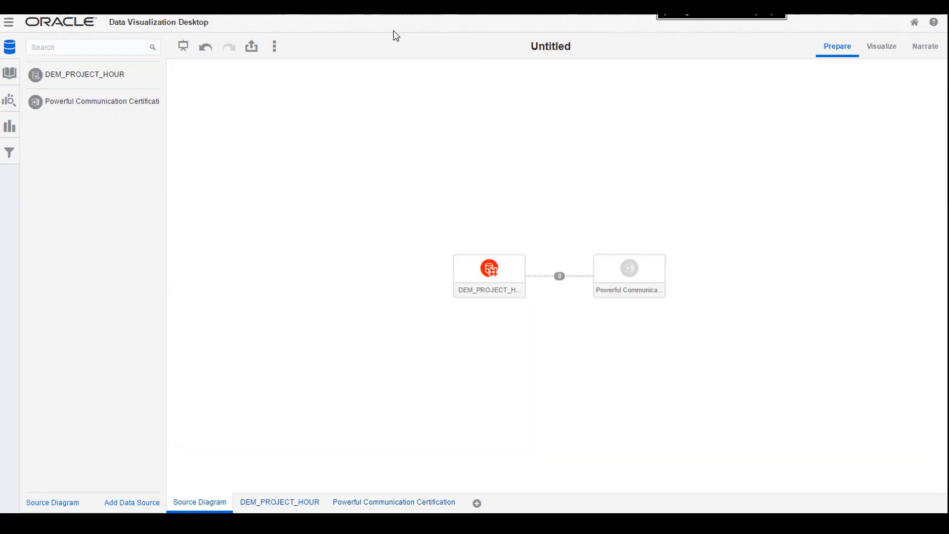
# Step: Join the certification source to DEM_PROJECT_HOUR by matching Employee to EMPLOYEE
pyautogui.click(558, 275)
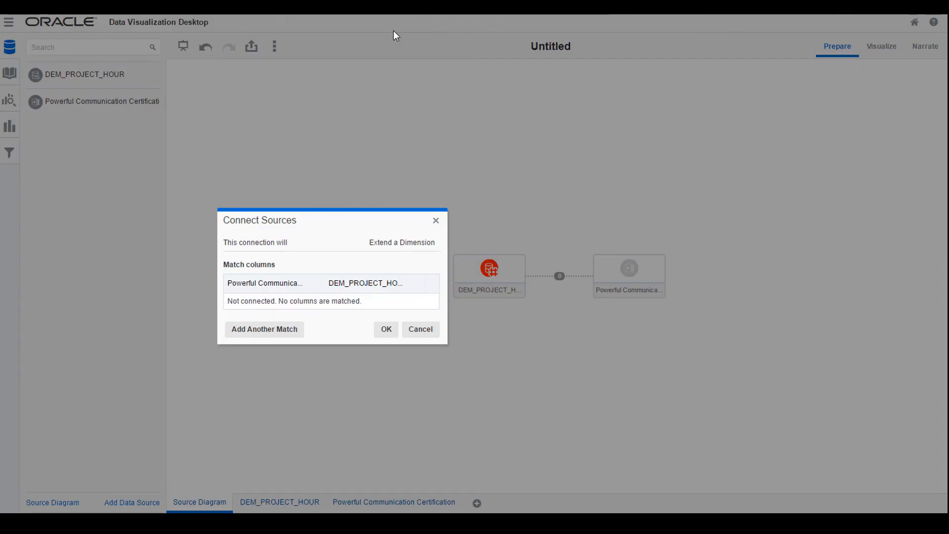
pyautogui.click(273, 283)
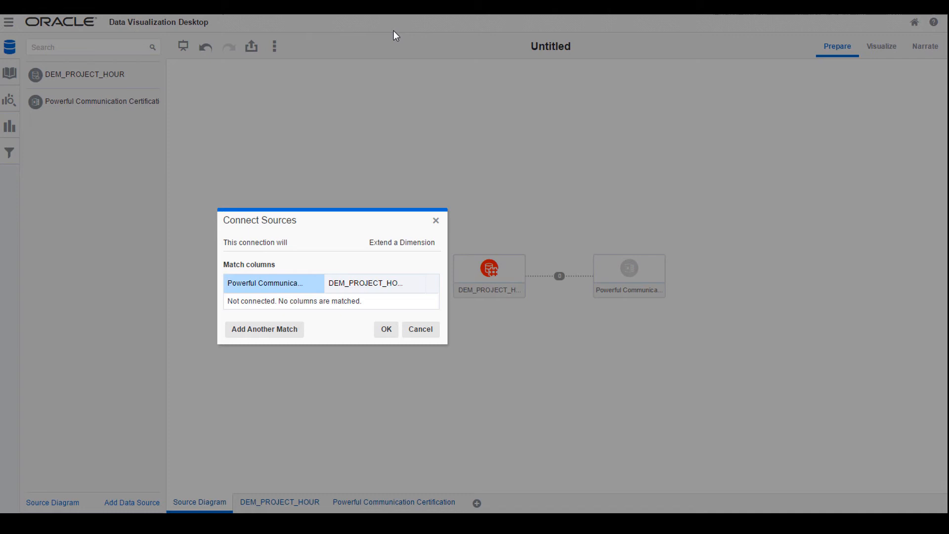
pyautogui.click(264, 329)
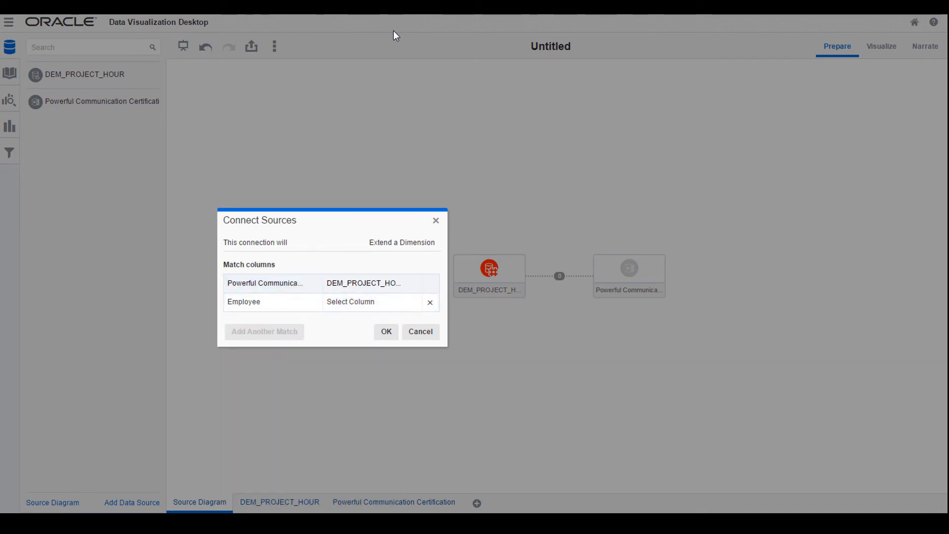
pyautogui.click(371, 301)
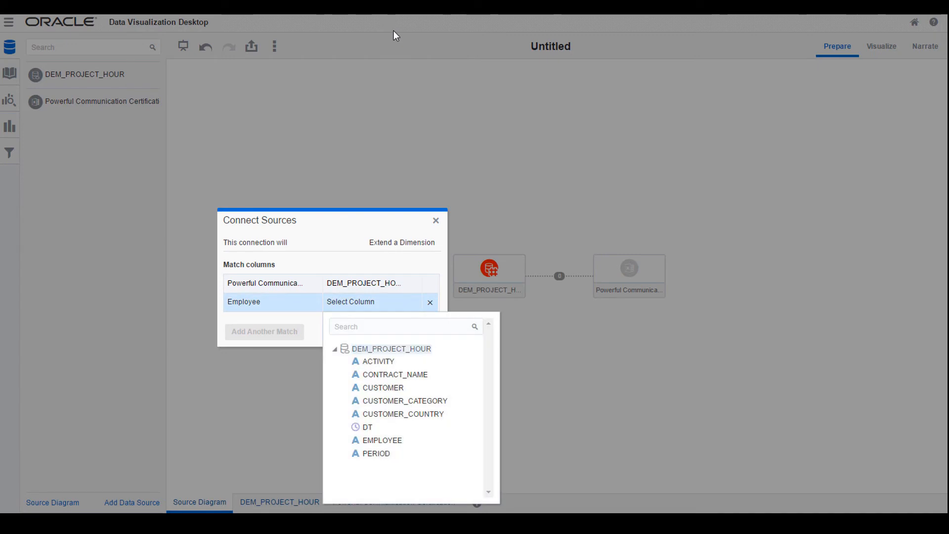
pyautogui.click(381, 440)
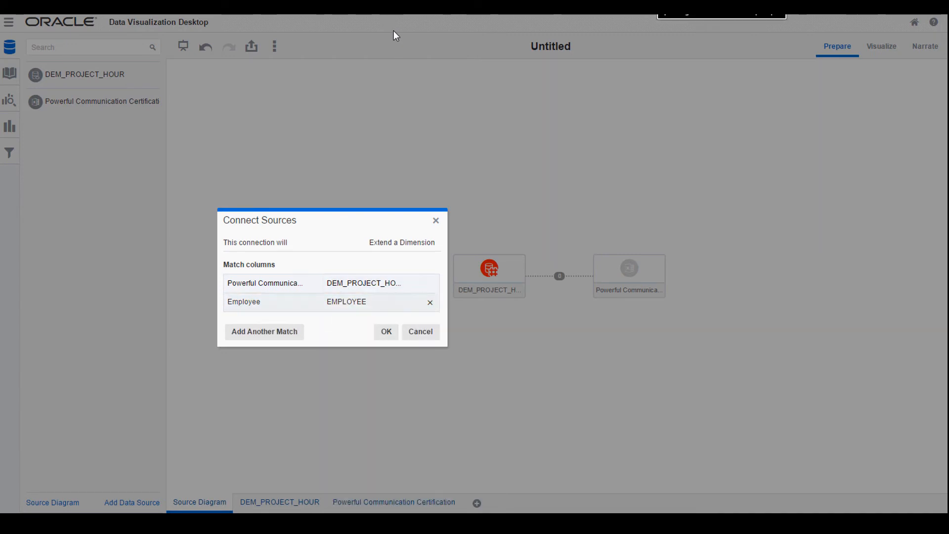
pyautogui.click(386, 332)
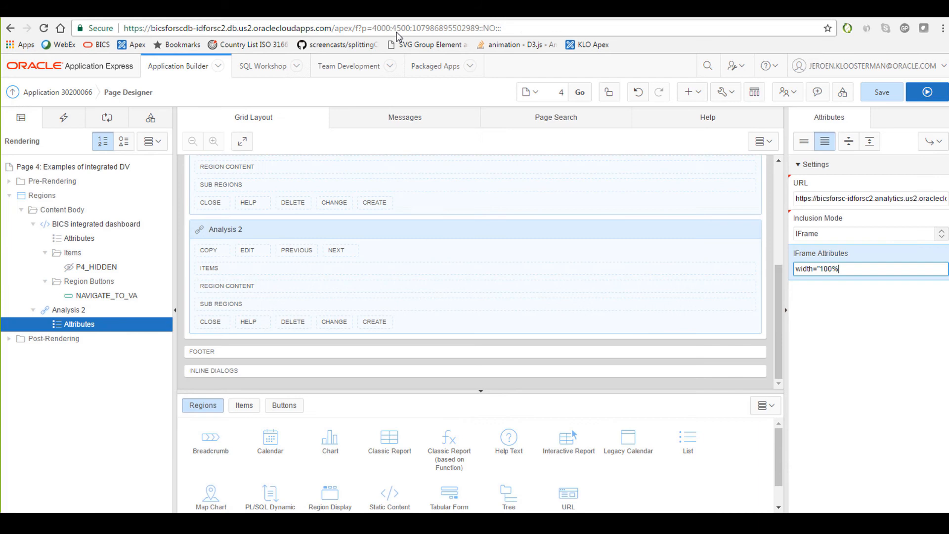
# Step: Configure the Analysis 2 URL region as a RatePerCountry IFrame with width="100%" and run it
pyautogui.write('hie')
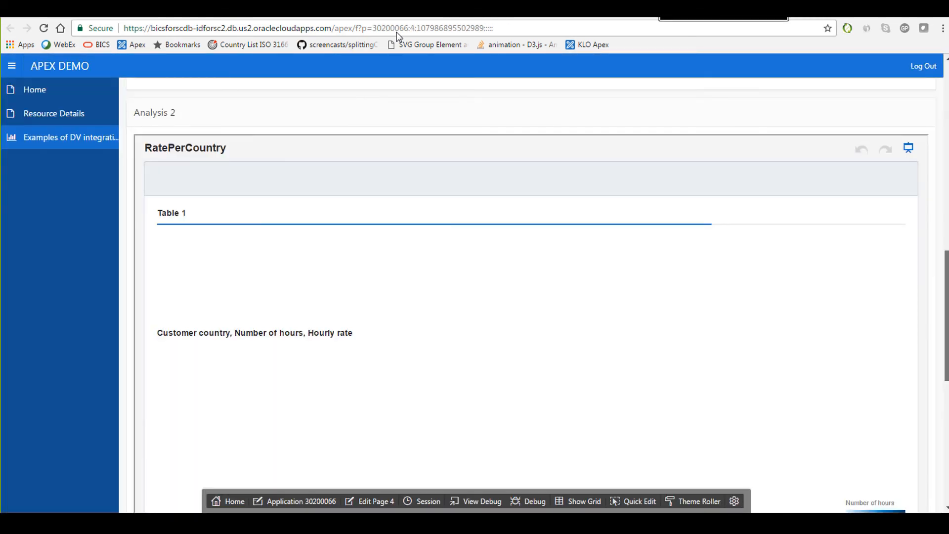
# Step: Reach the BICS home page listing RatePerCountry, ExampleDashboard, ExampleApex and enter the Console
pyautogui.scroll(-3)
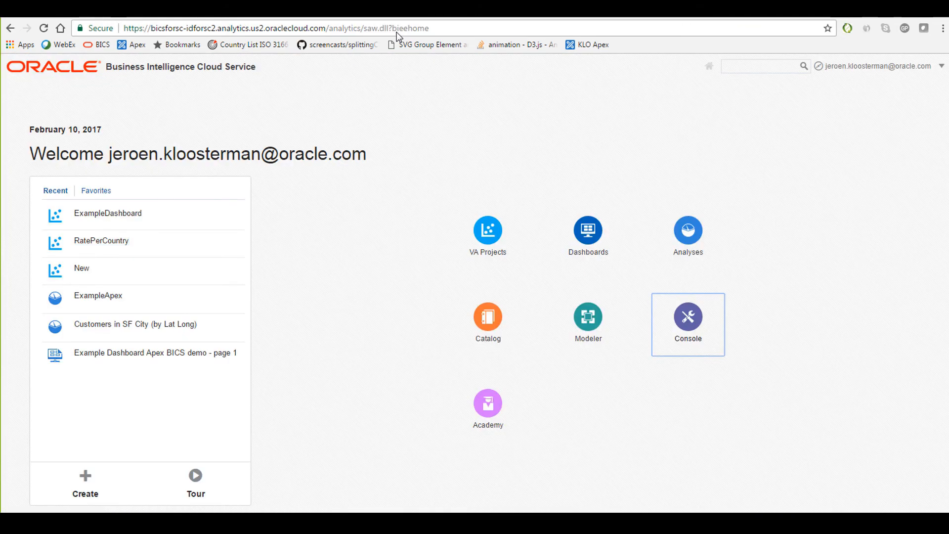
pyautogui.click(687, 316)
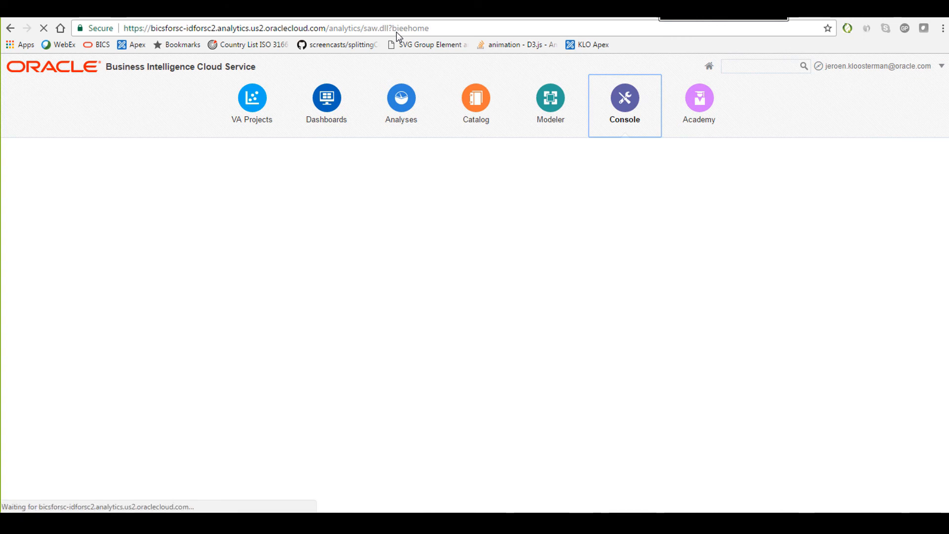